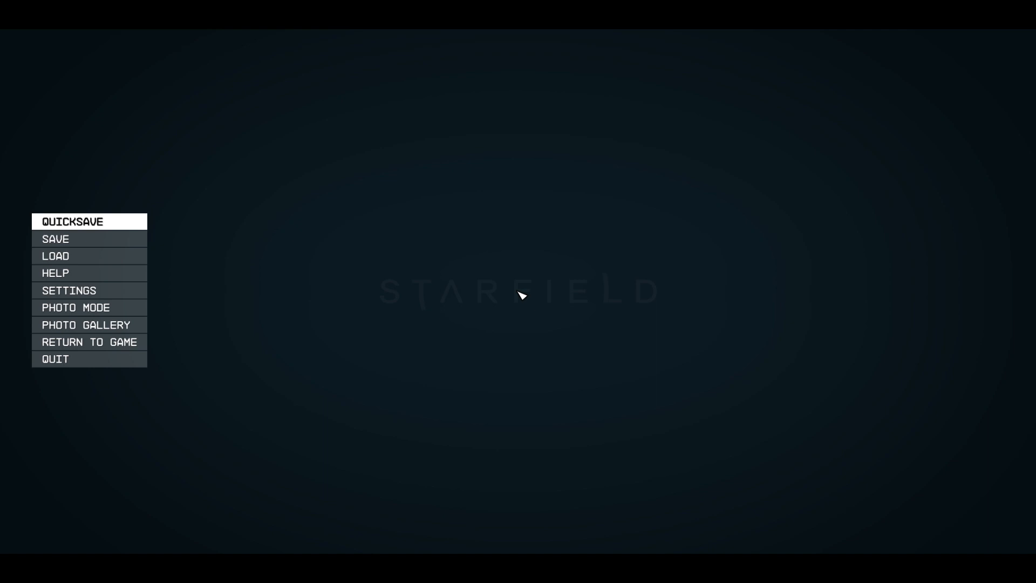
# Enter photo mode to frame the ship from outside against the stars.
pyautogui.click(76, 308)
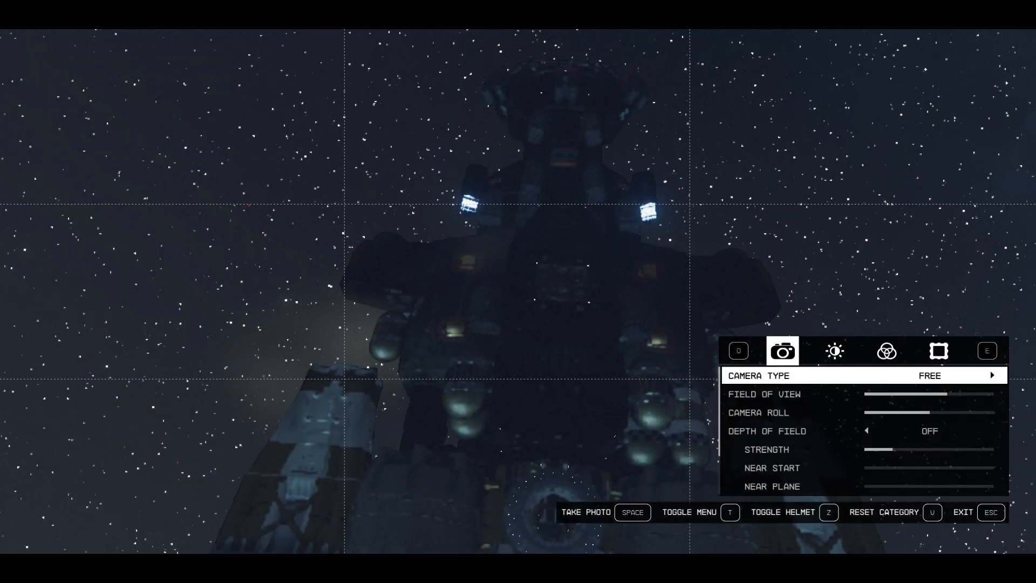
# Exit photo mode back to the cockpit flight view.
pyautogui.press('esc')
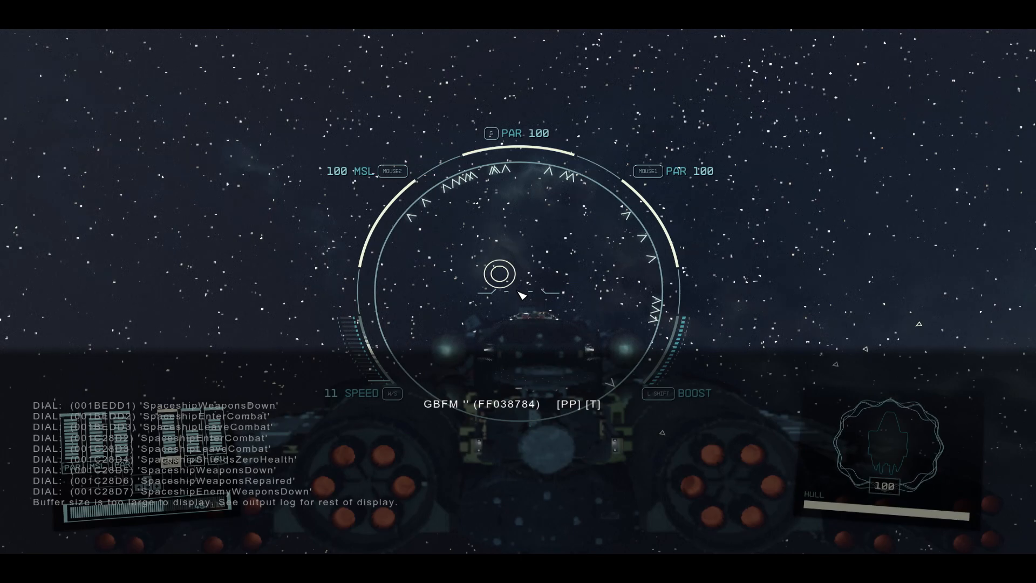
# Run help "spaceship" so the console lists spaceship-related entries.
pyautogui.write('help "spaceship"')
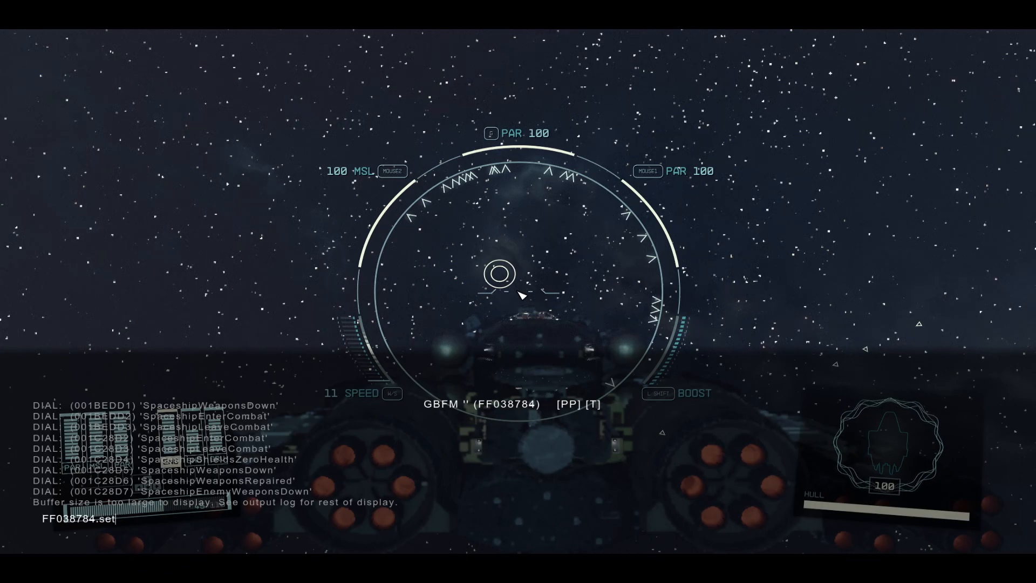
# Complete the line to FF038784.setav 00198BB8 75, setting reactor power to 75.
pyautogui.write('av')
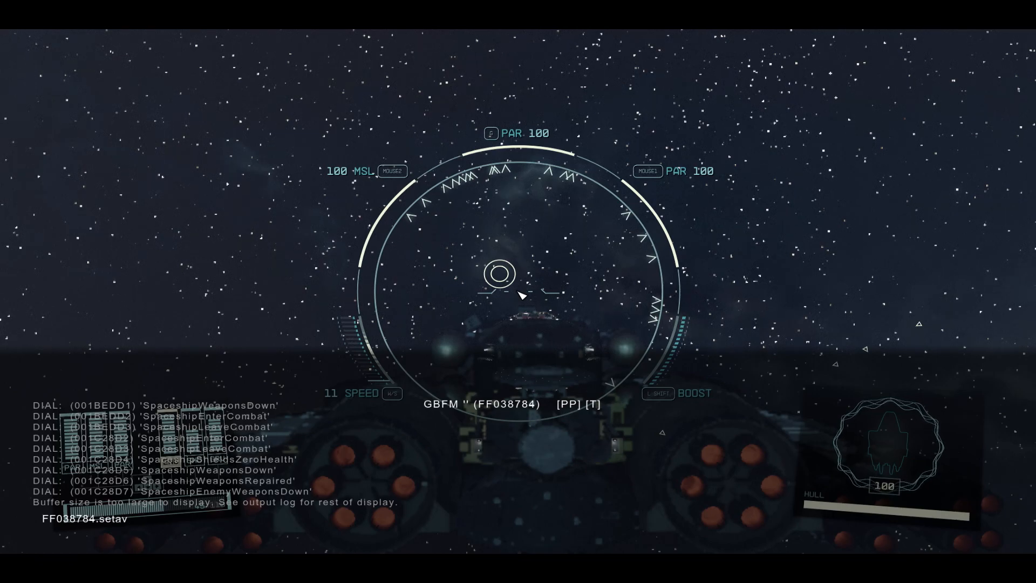
pyautogui.write('0019')
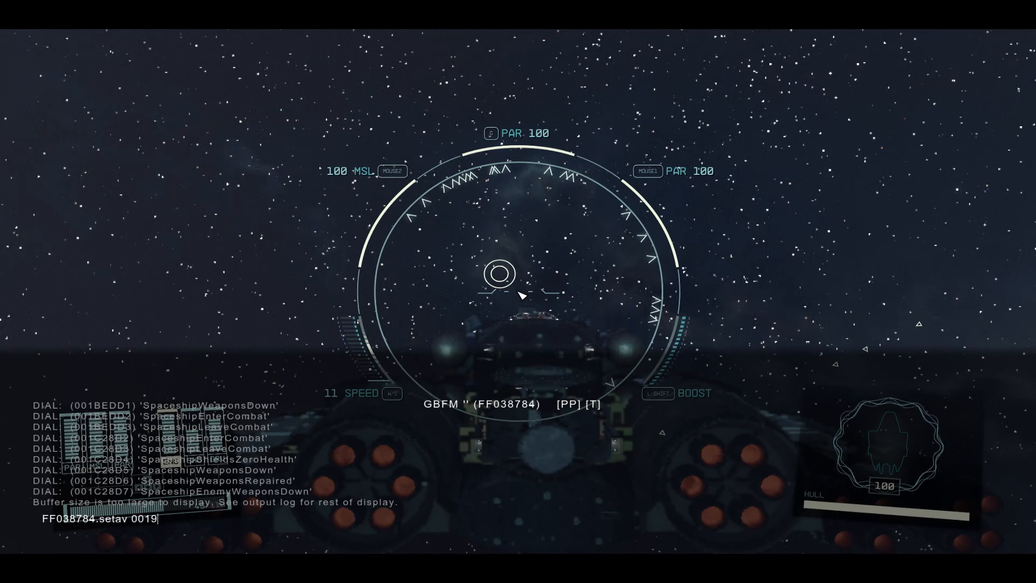
pyautogui.write('8BB8')
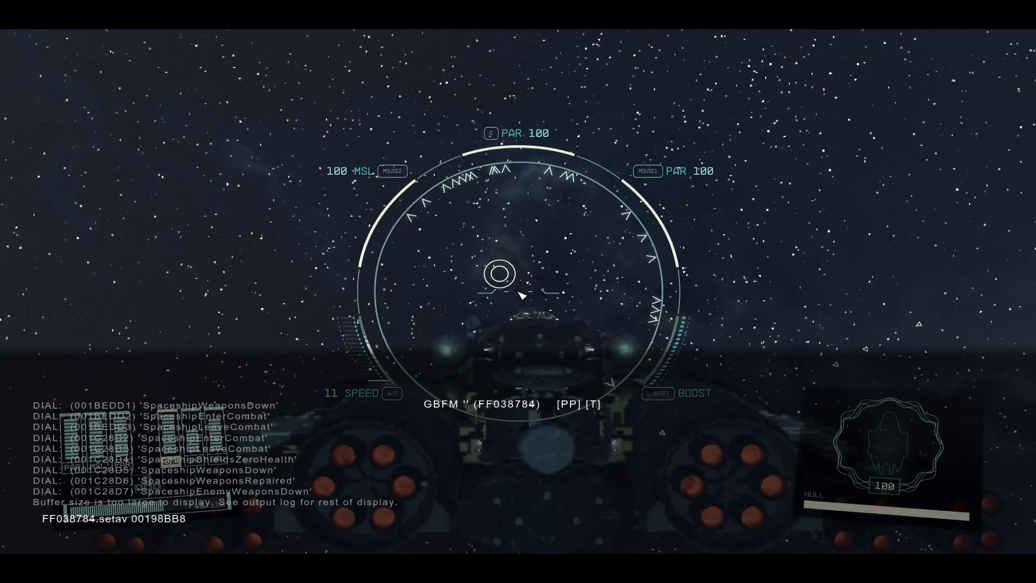
pyautogui.write('75')
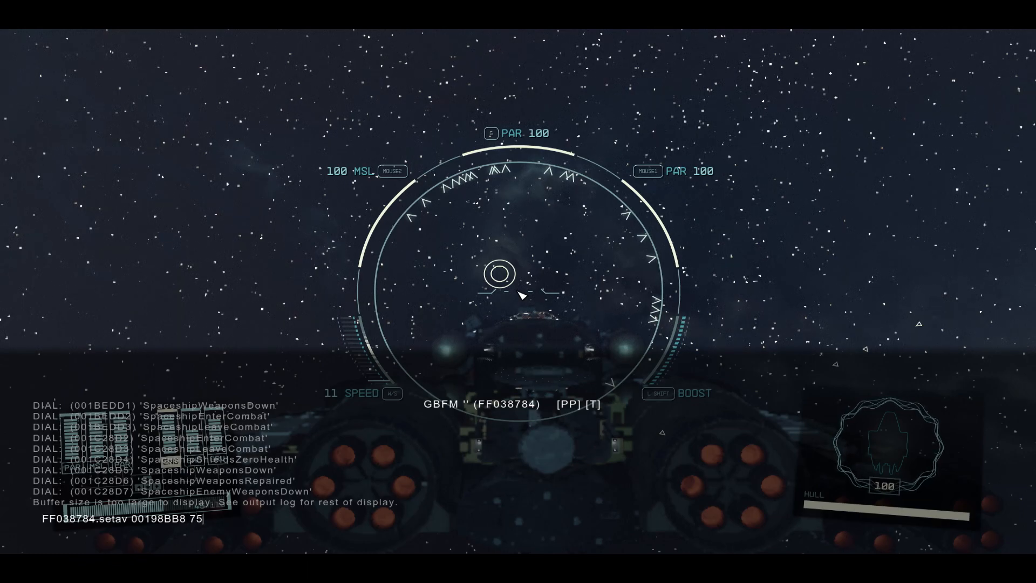